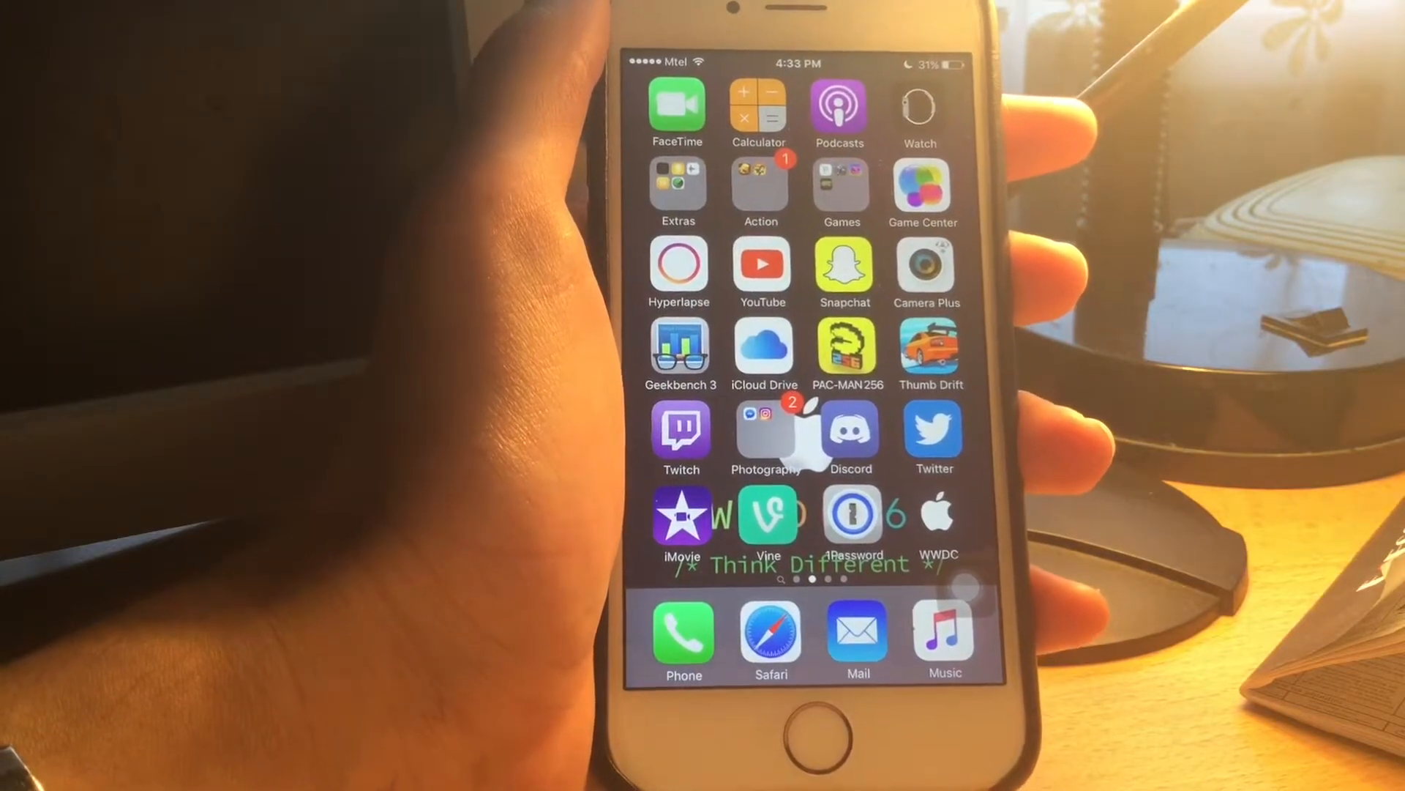
pyautogui.hscroll(3)
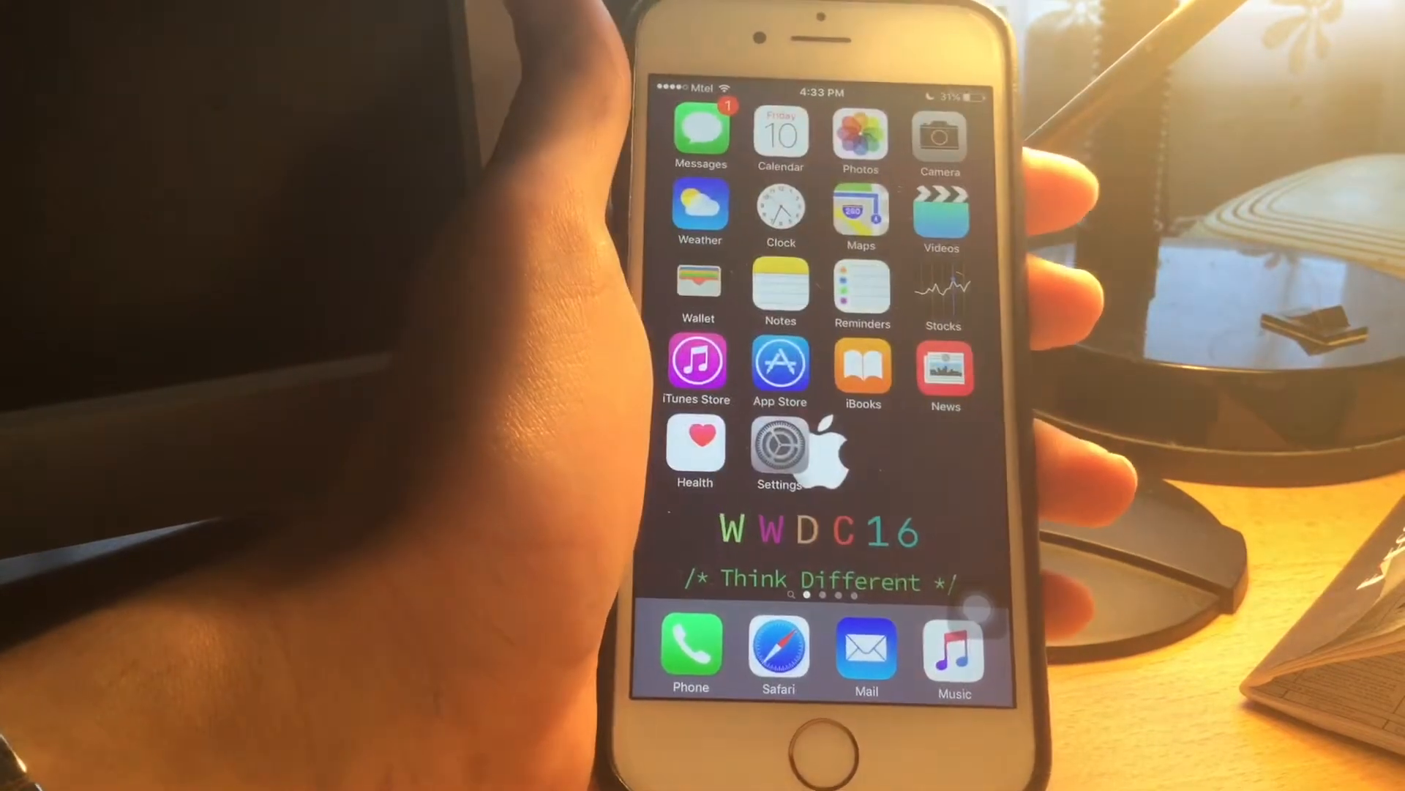